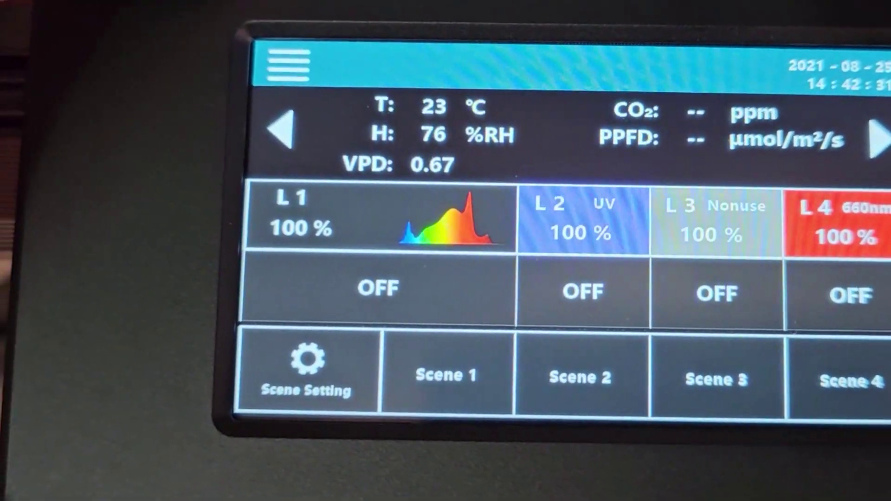
- Bring up the L1 channel settings from the L1–L4 overview
{"action": "left_click", "coordinate": [288, 63]}
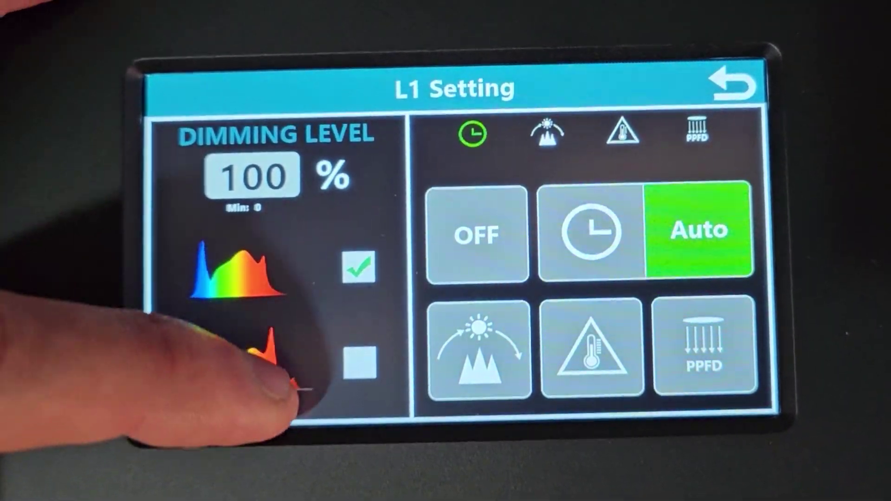
- Select the second spectrum profile for L1 at 100% with the timer on Auto
{"action": "left_click", "coordinate": [362, 368]}
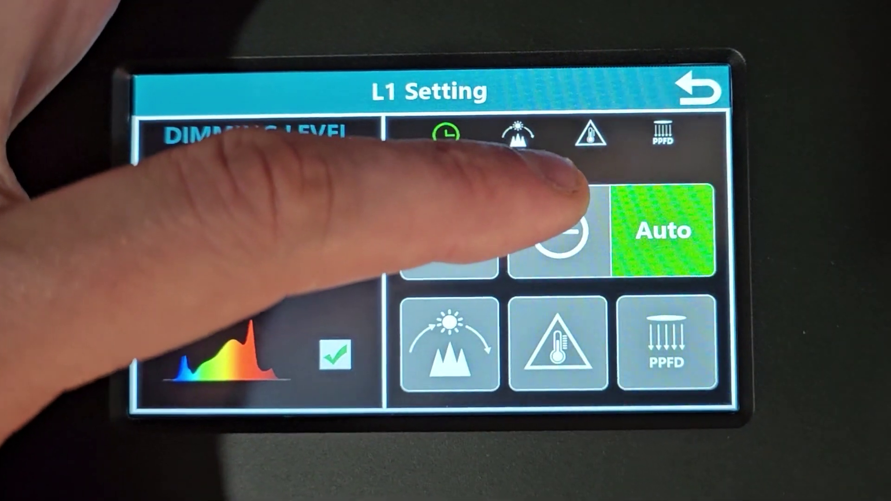
- Set L1's sunrise-sunset ramp to 10 minutes starting at 12% and return to L1 settings
{"action": "left_click", "coordinate": [442, 133]}
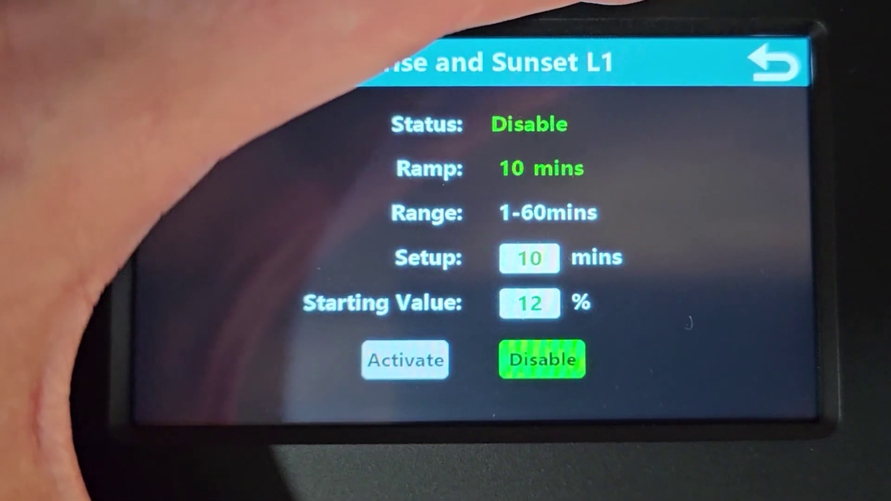
{"action": "left_click", "coordinate": [773, 60]}
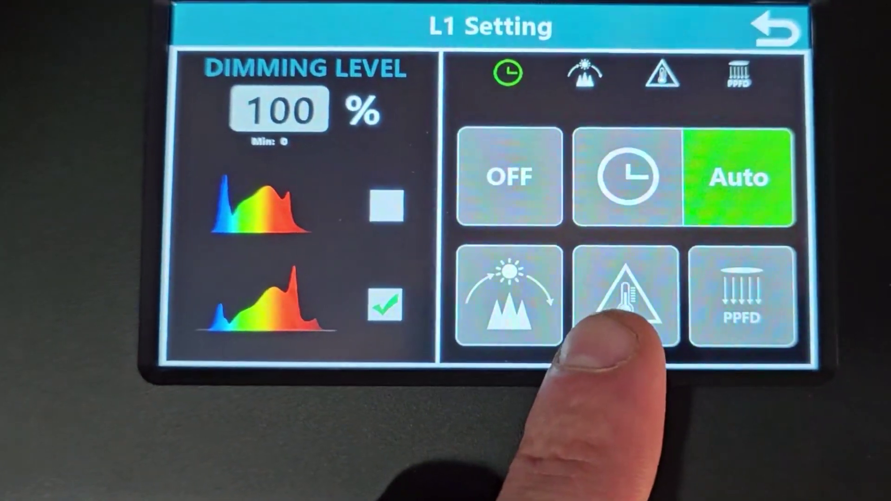
{"action": "left_click", "coordinate": [624, 298]}
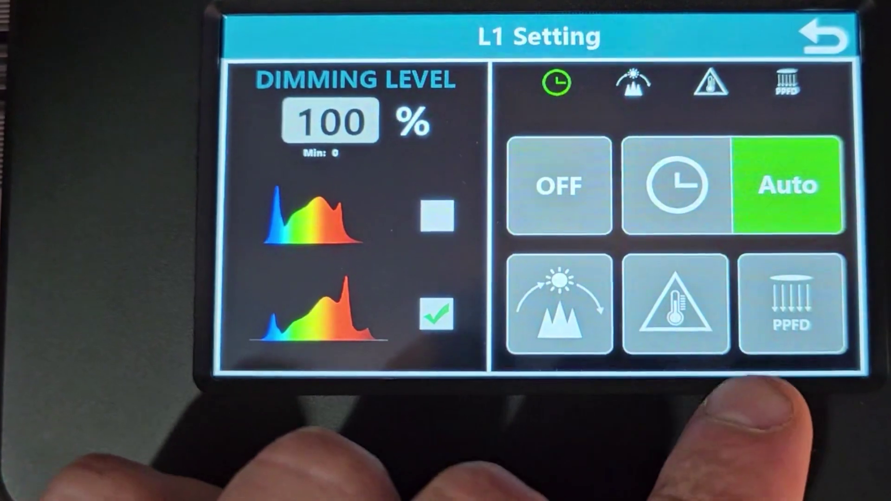
{"action": "left_click", "coordinate": [793, 308]}
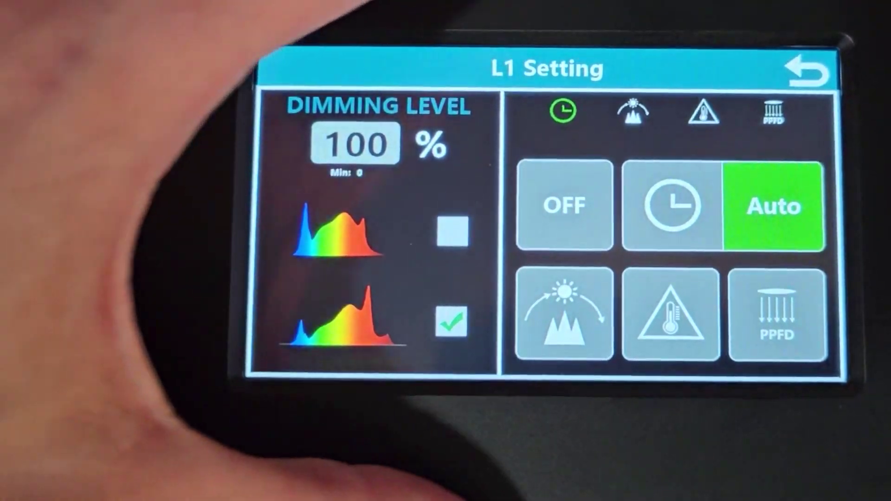
{"action": "left_click", "coordinate": [806, 68]}
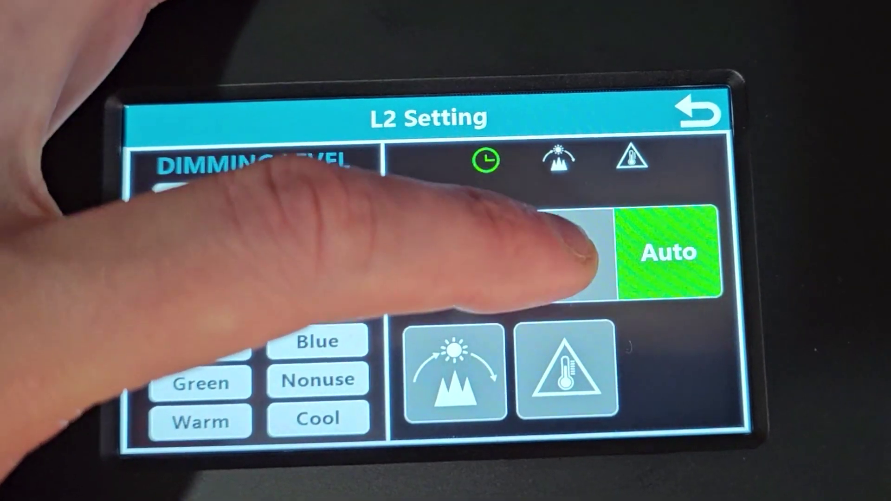
- Make L2 the UV channel on Auto and return to the channel overview
{"action": "left_click", "coordinate": [485, 160]}
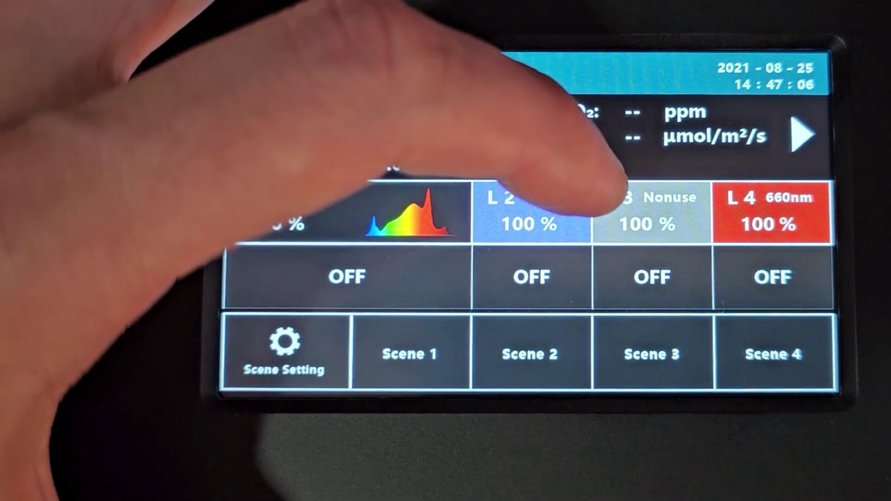
- Mark channel L3 as Nonuse since nothing is connected to it
{"action": "left_click", "coordinate": [652, 215]}
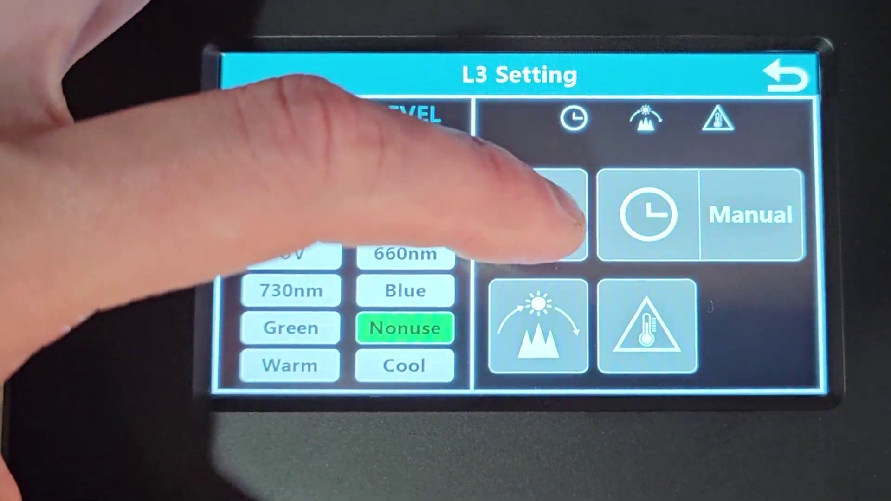
{"action": "left_click", "coordinate": [538, 216]}
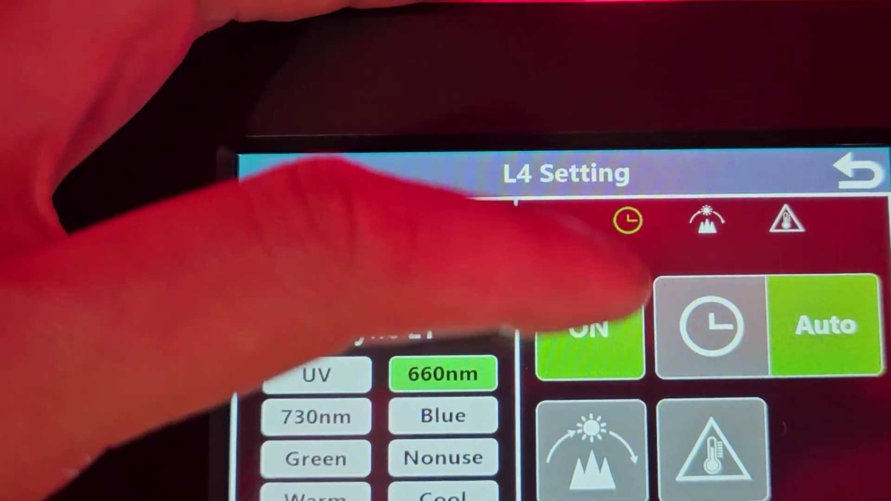
- Keep L4 at 660nm on Auto and bring up scene saving with Scene 1 chosen
{"action": "left_click", "coordinate": [856, 173]}
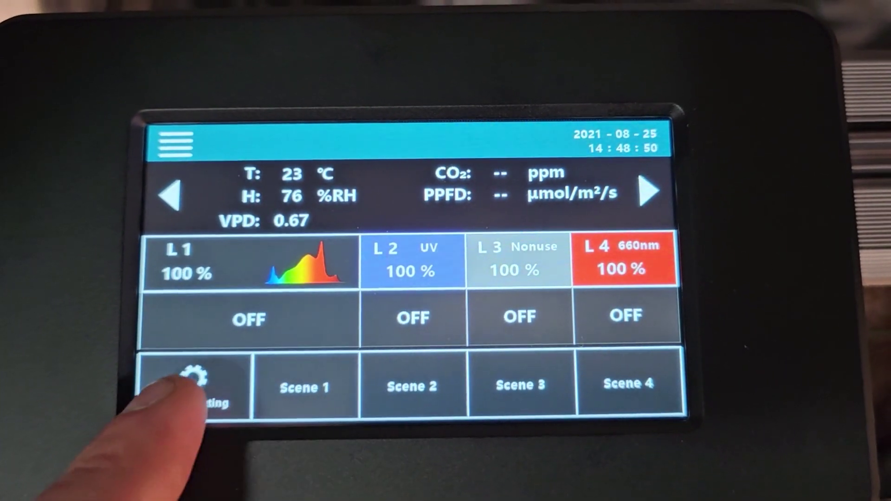
{"action": "left_click", "coordinate": [193, 377]}
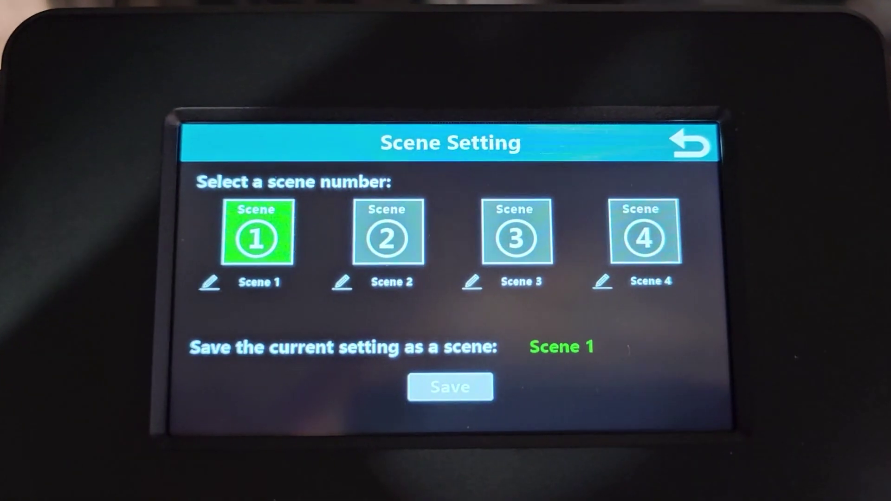